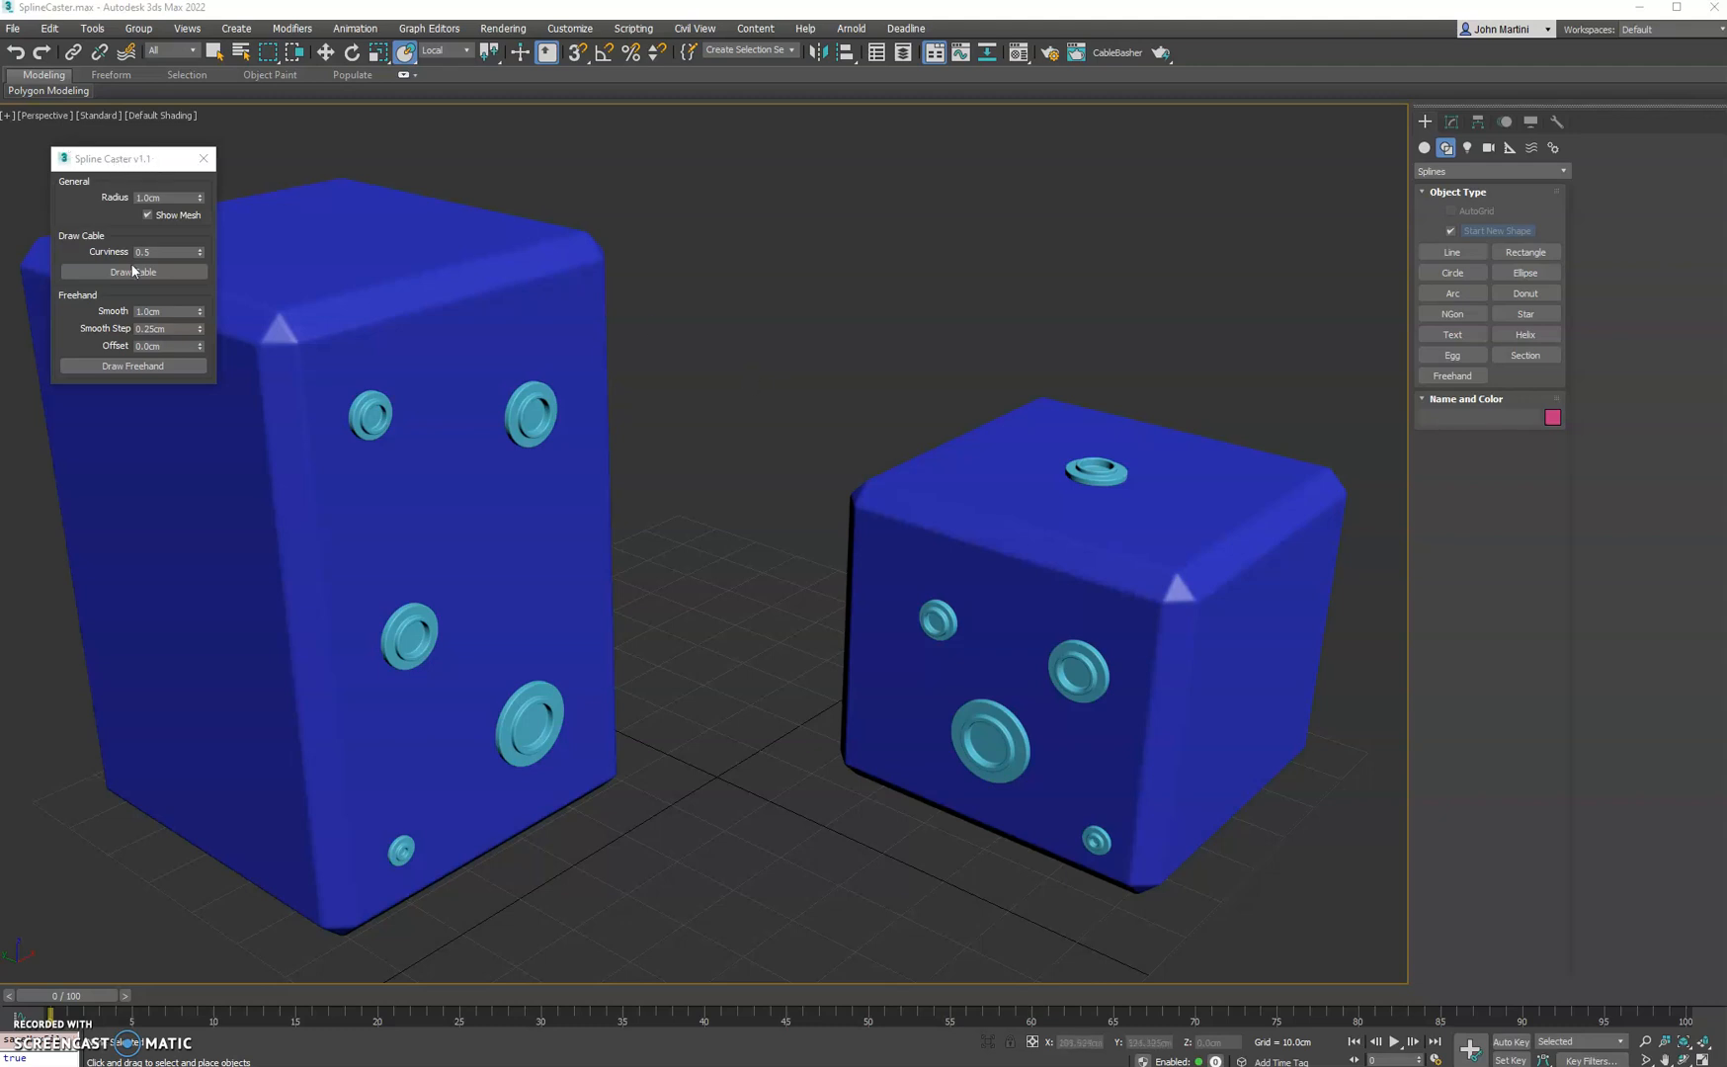
# Draw a curved cable from the tall box's side port to the small box's top port.
pyautogui.click(133, 273)
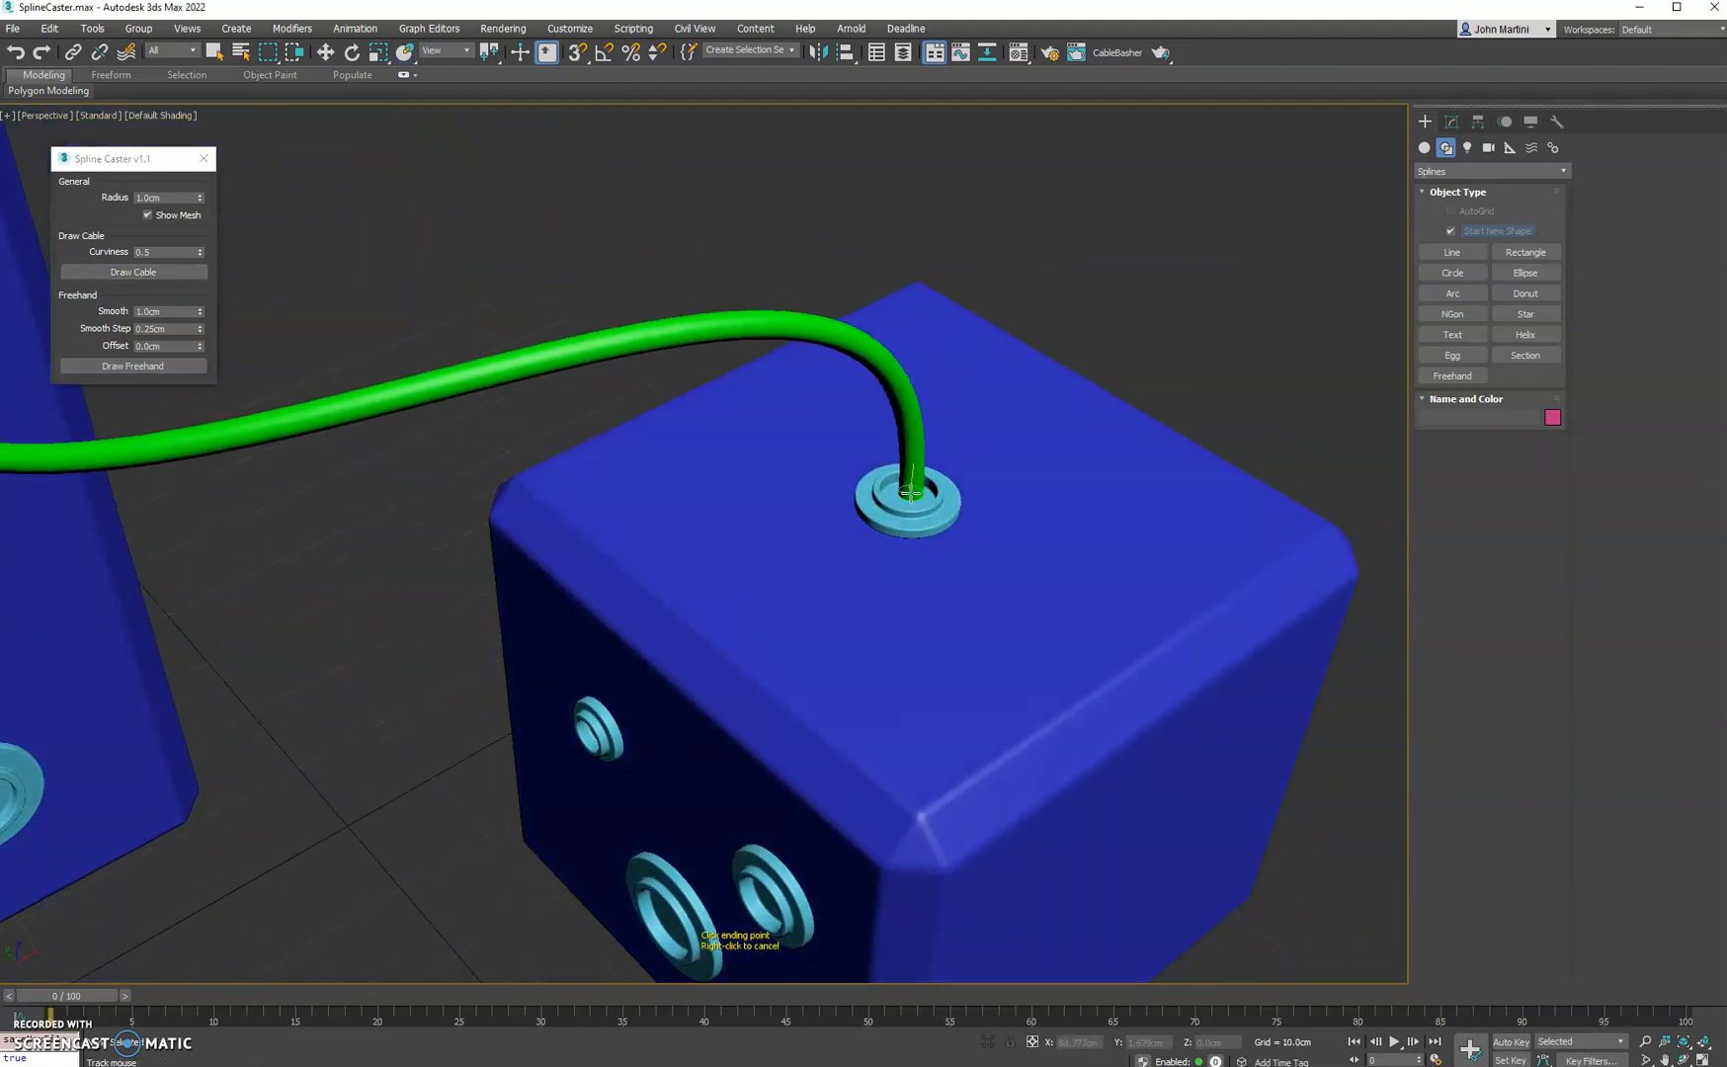
pyautogui.click(909, 494)
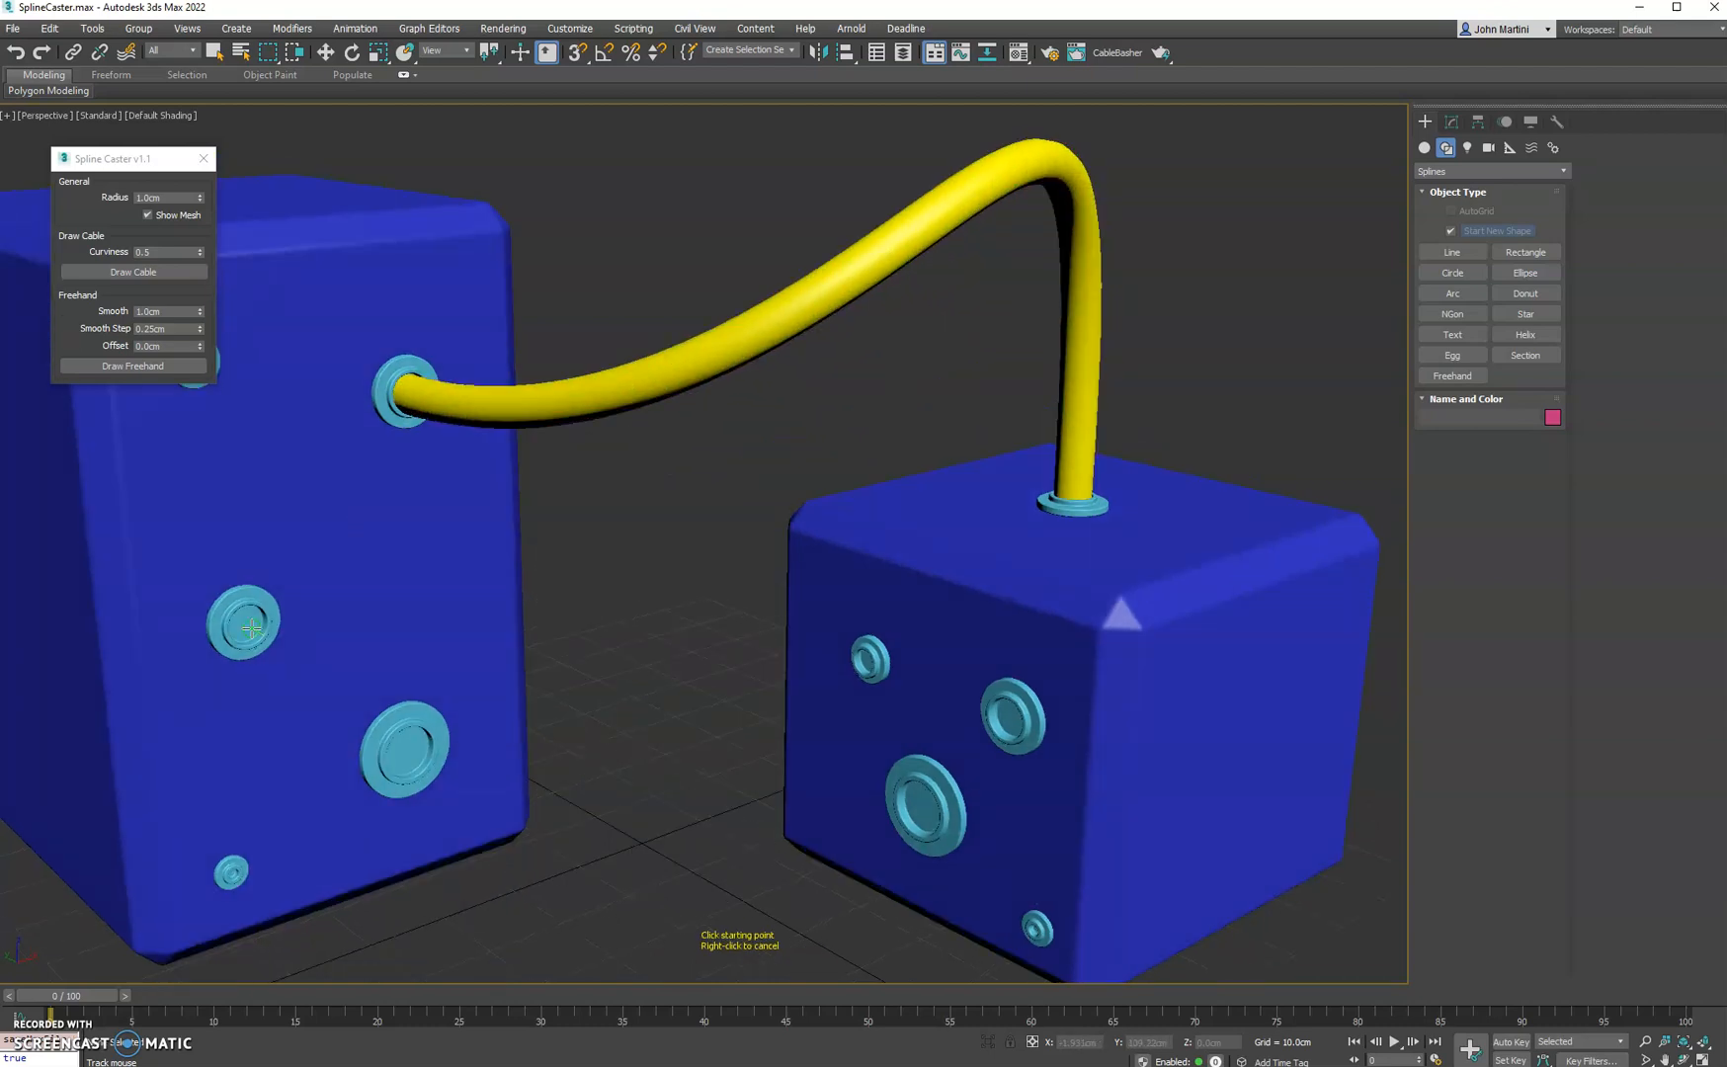
# Draw a second cable from the tall box's lower port to the small box's front port.
pyautogui.click(242, 623)
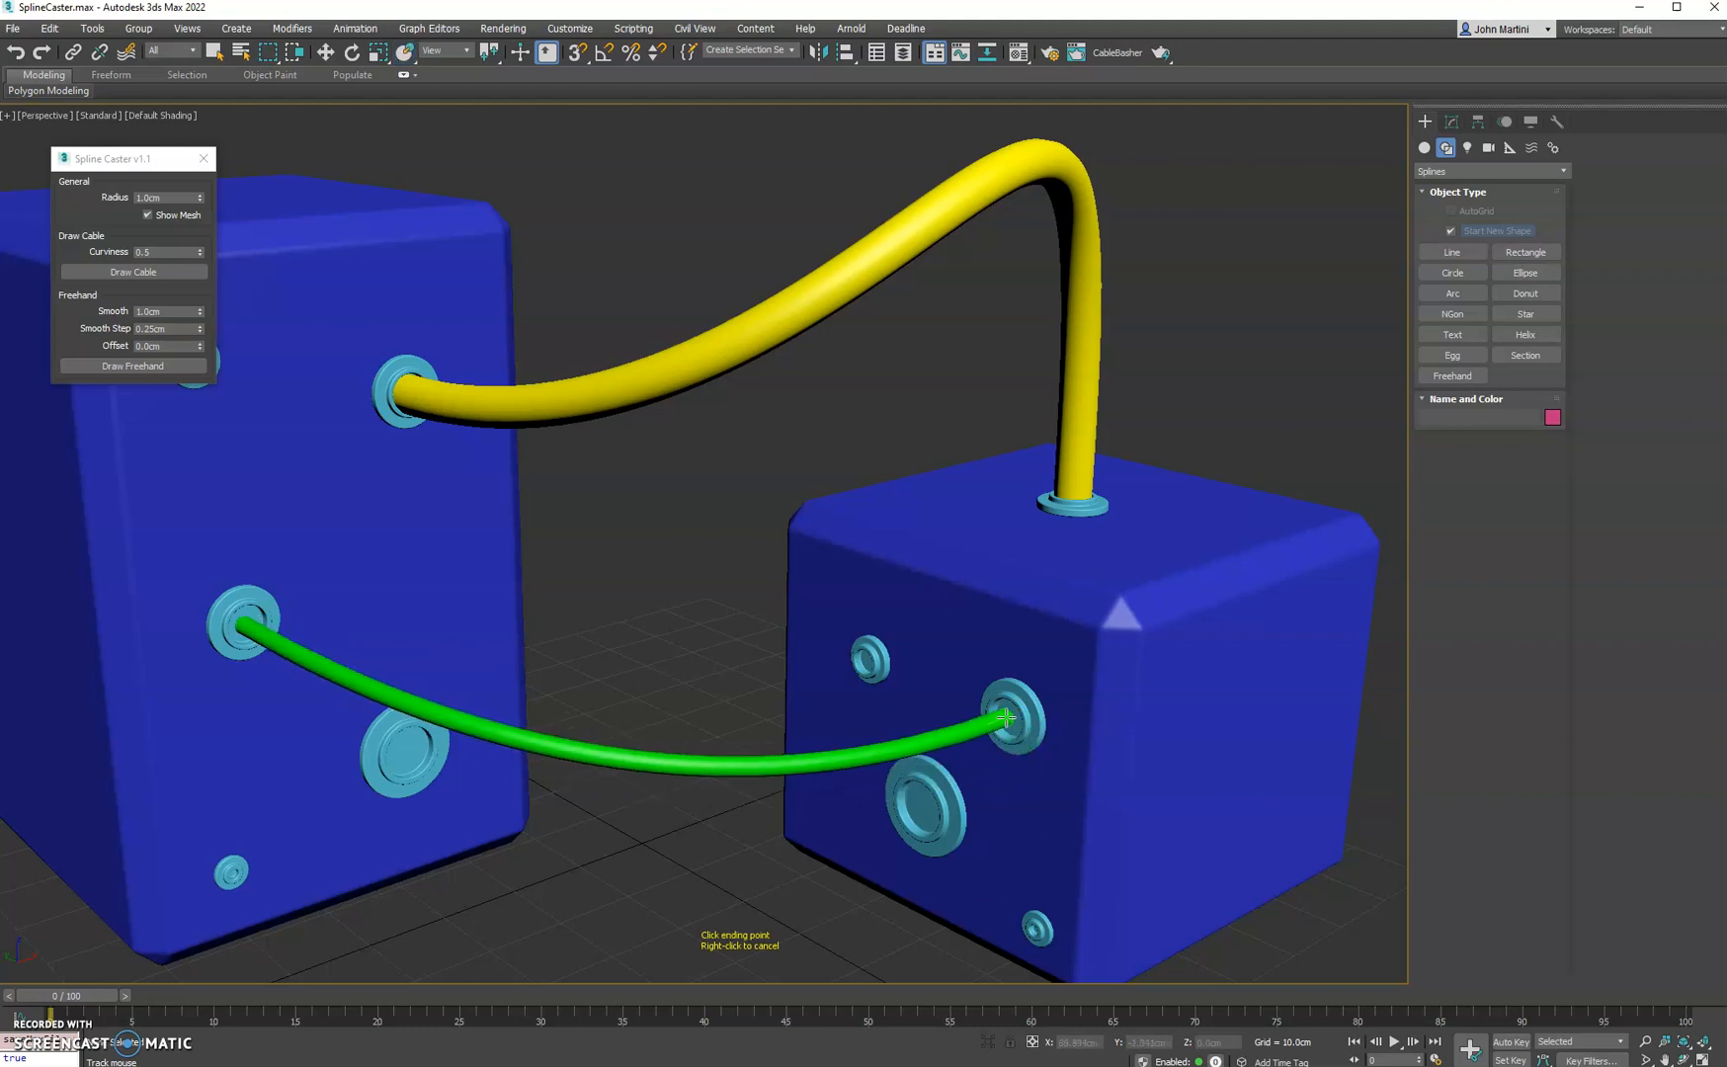
pyautogui.click(1006, 722)
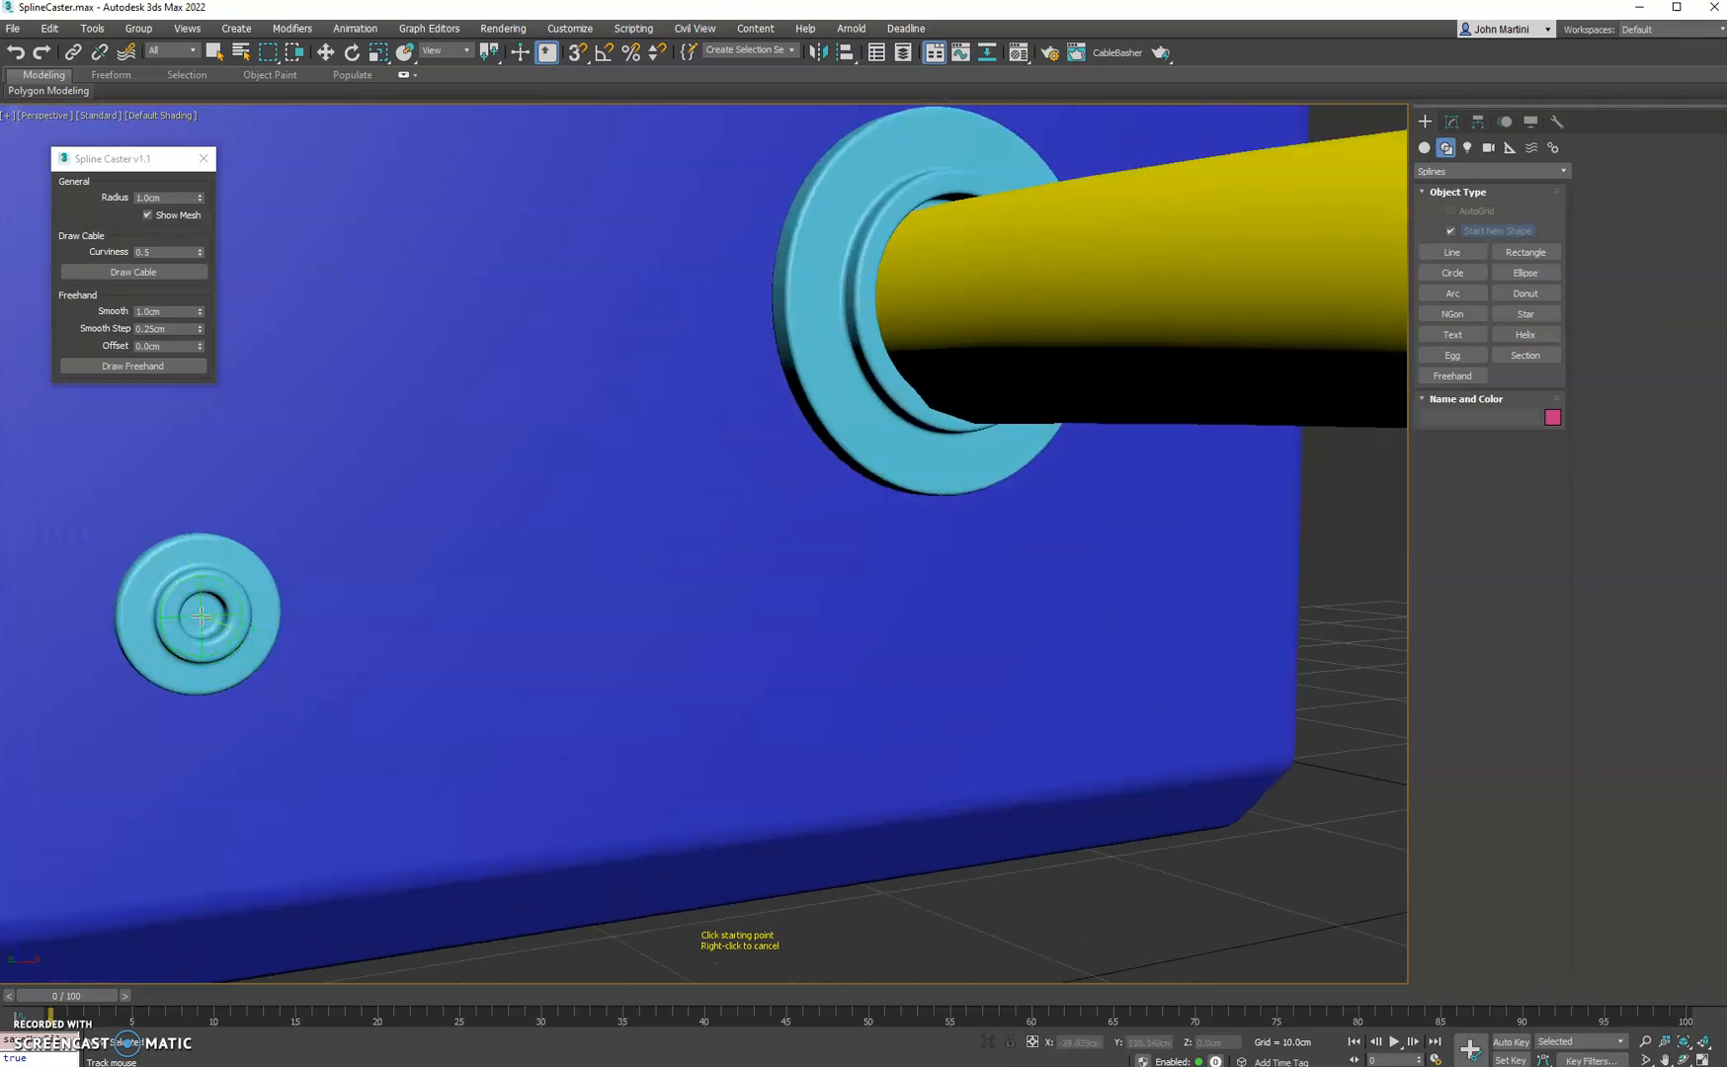
# Start a thin sagging cable at the tall box's small bottom port.
pyautogui.click(201, 614)
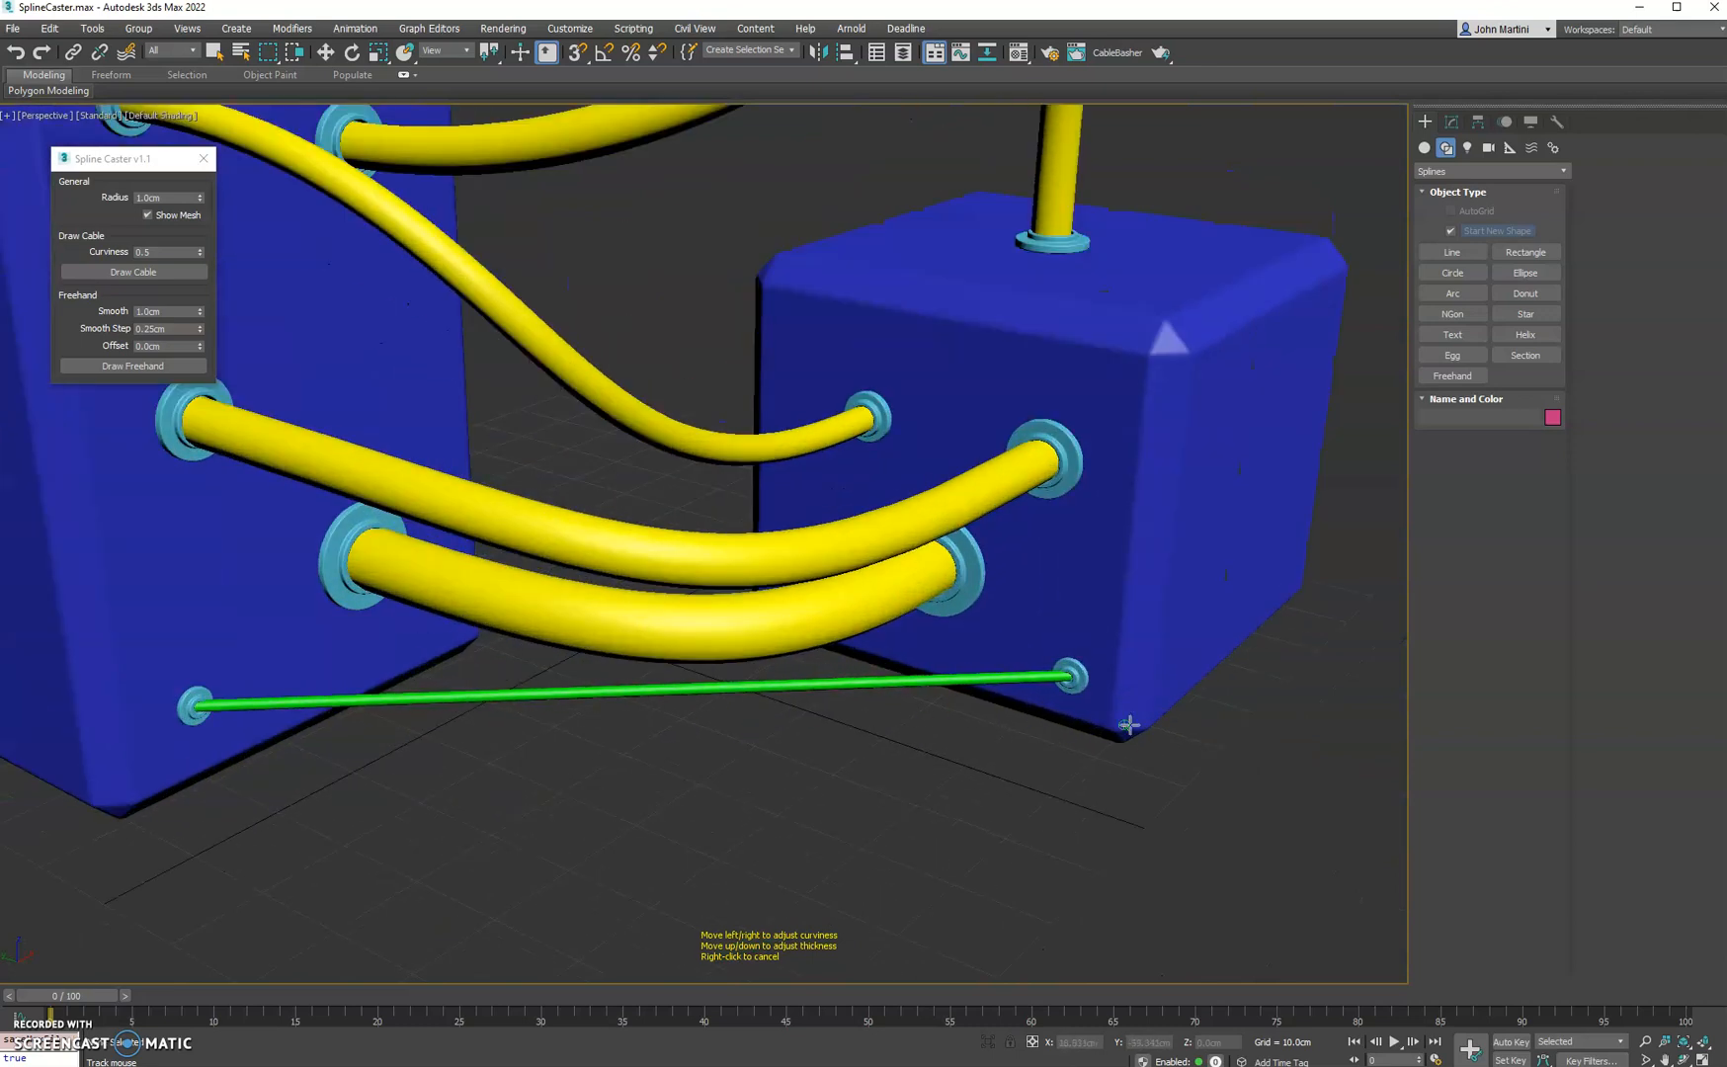
pyautogui.moveTo(1227, 601)
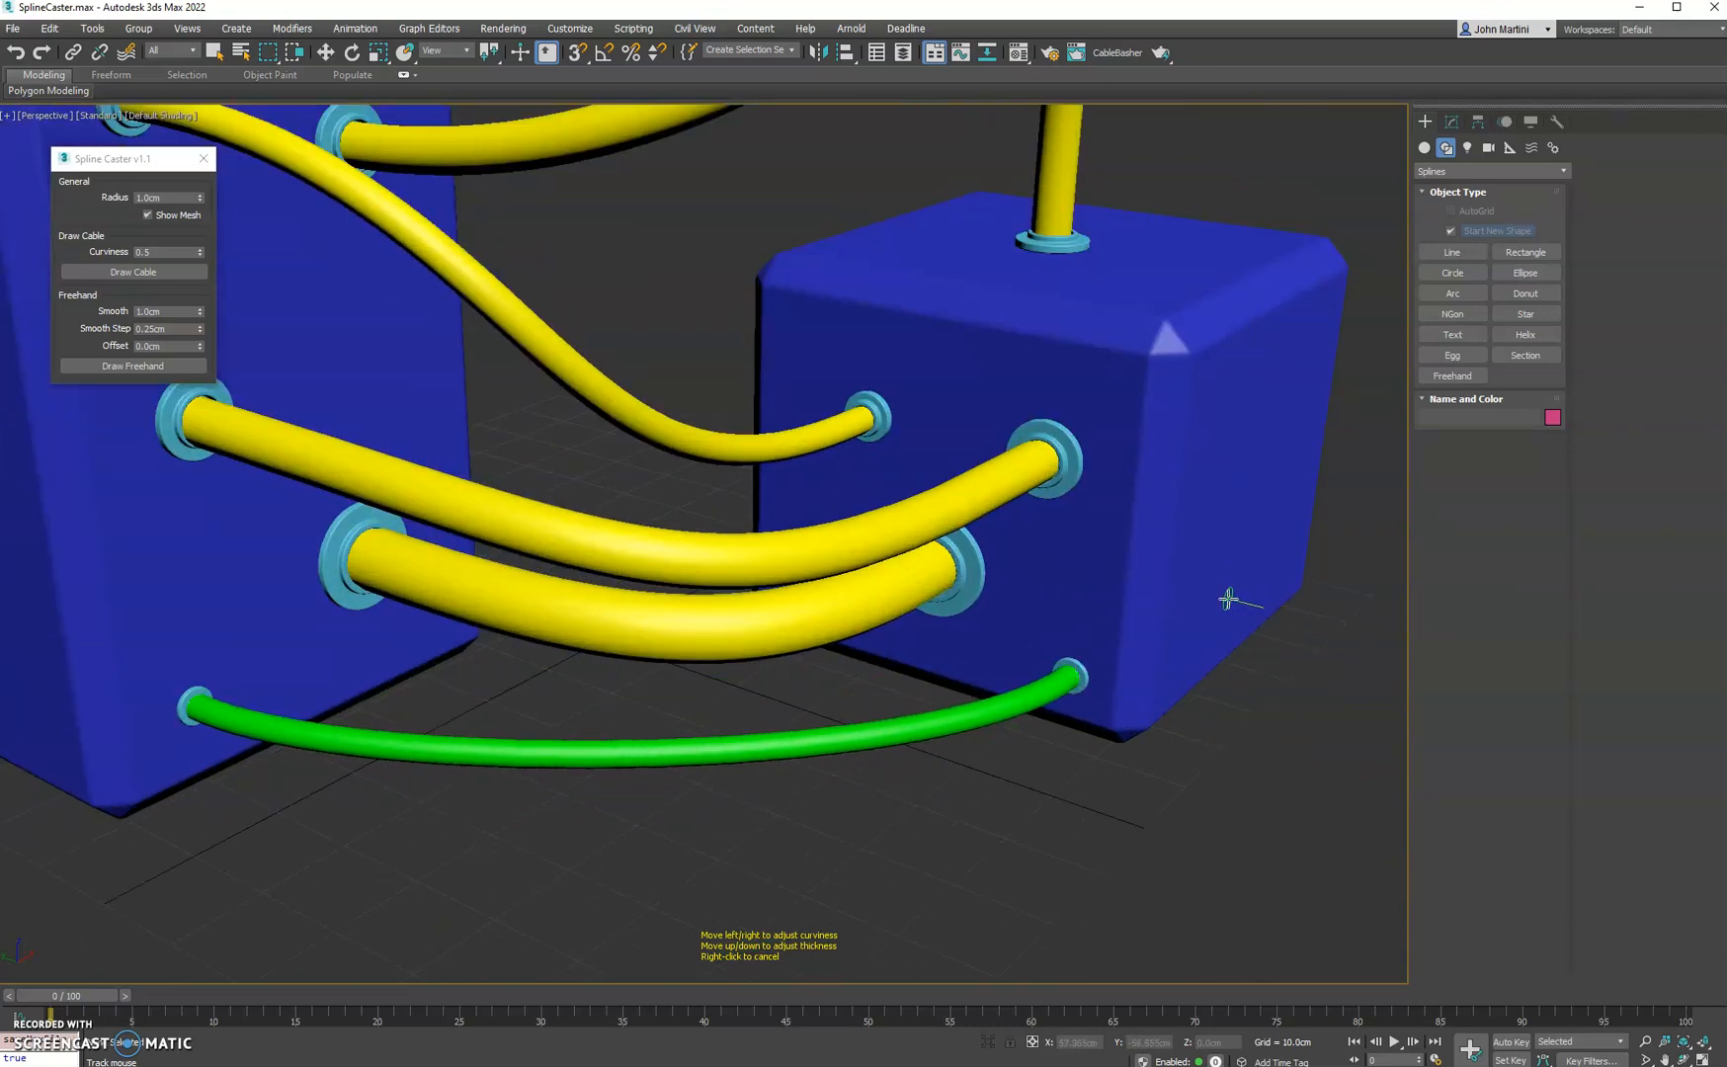